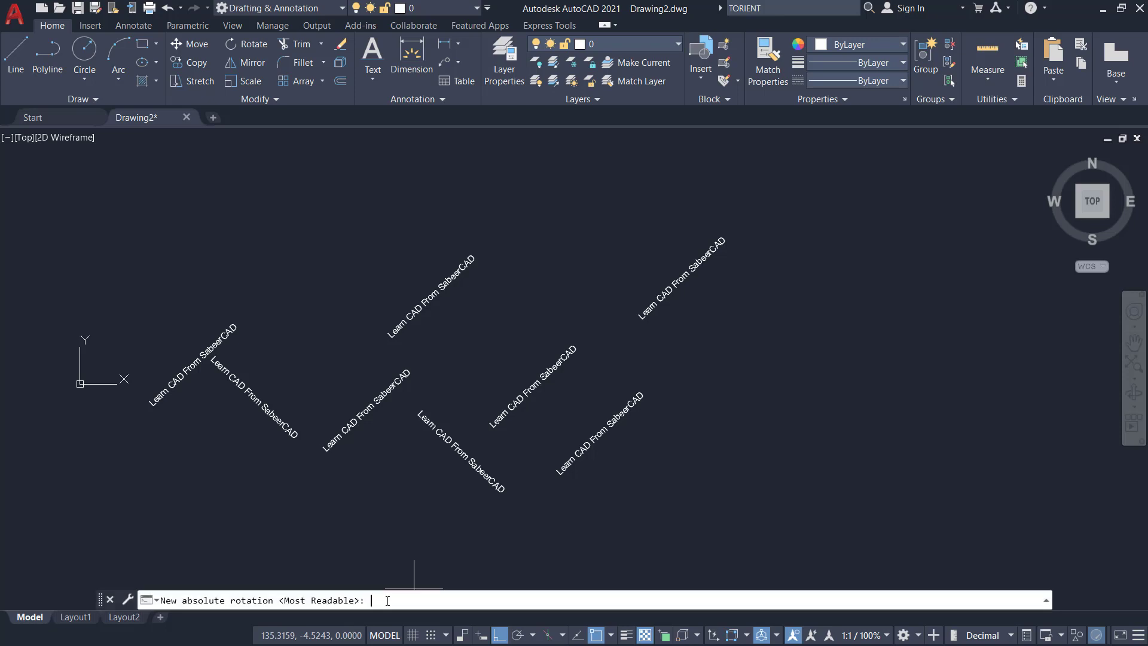
Cancel TORIENT with rotation 0, leaving Drawing2 empty in model space.
{"action": "type", "text": "0"}
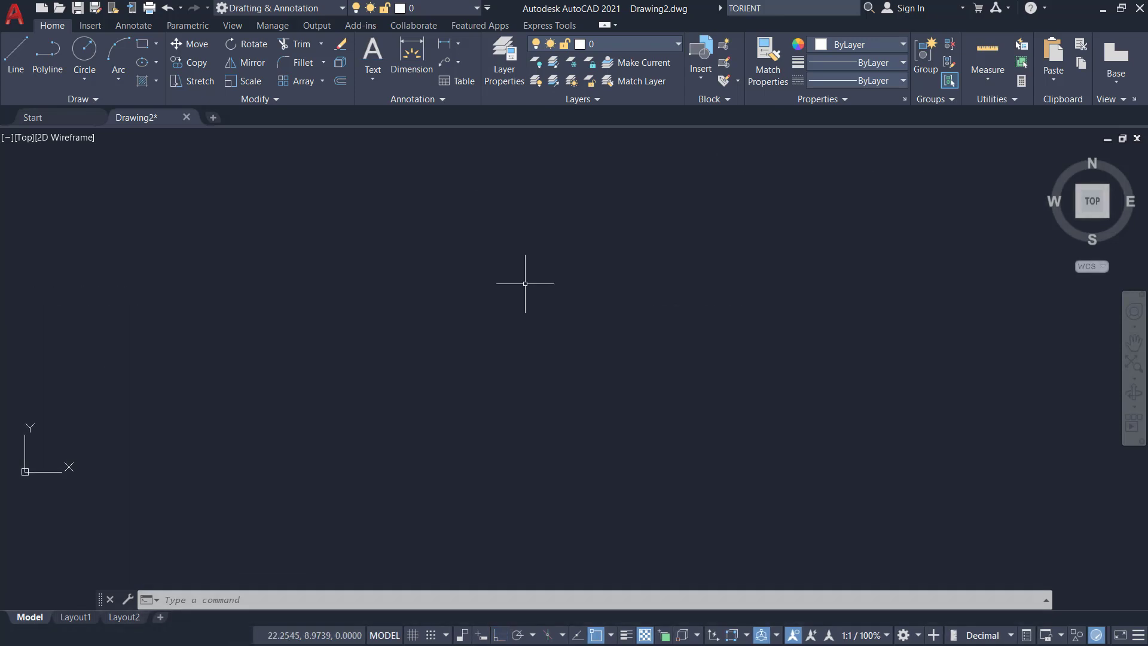
{"action": "mouse_move", "coordinate": [506, 386]}
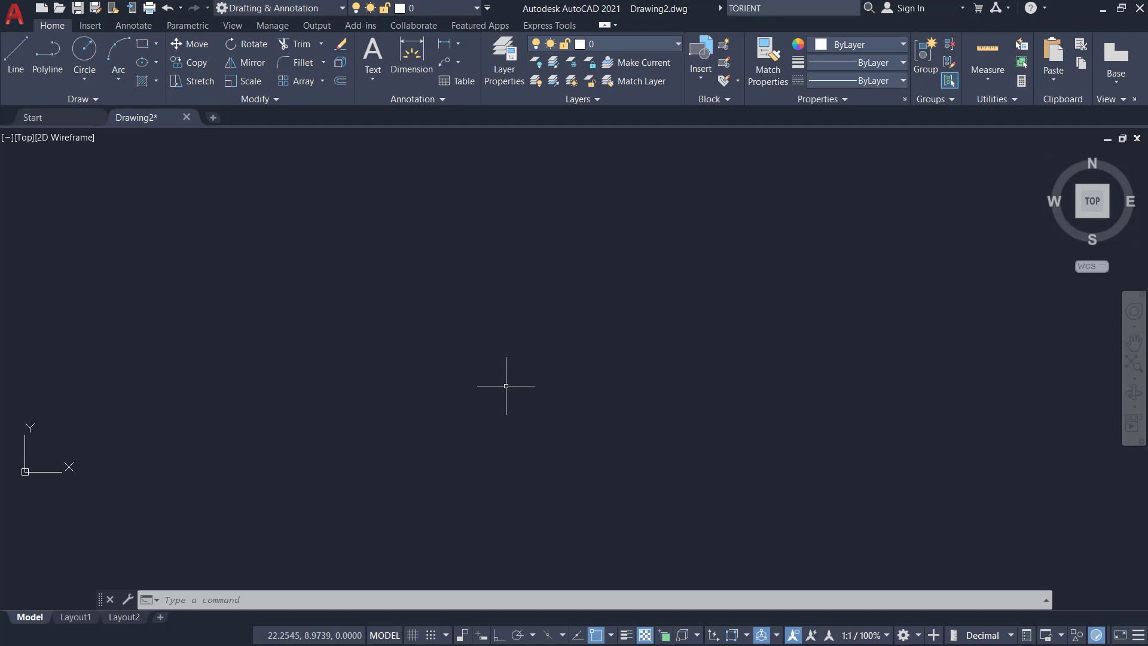
Place single-line text 'Learn CAD From SabeerCAD' at 0 rotation with a picked height.
{"action": "left_click", "coordinate": [373, 79]}
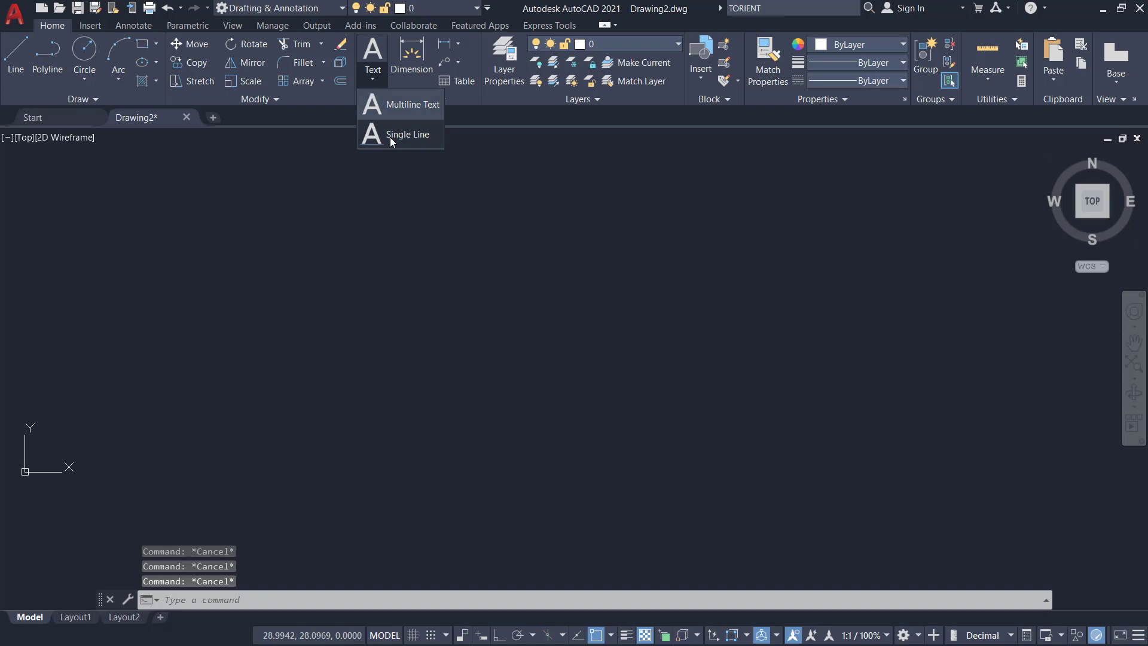
{"action": "left_click", "coordinate": [406, 134]}
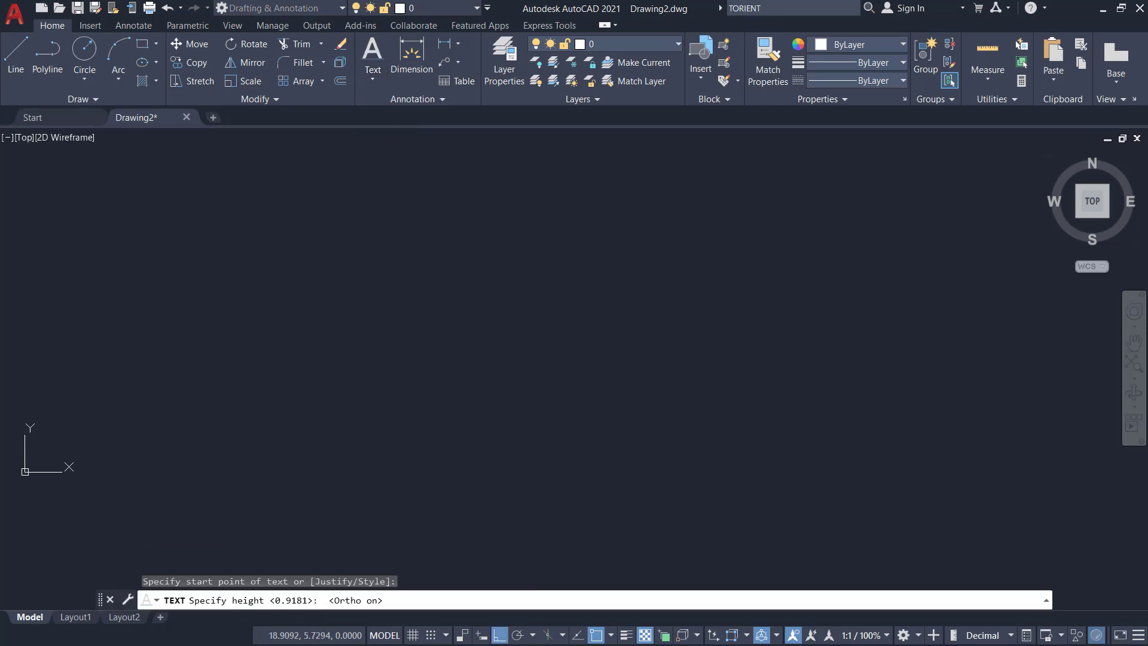
{"action": "left_click", "coordinate": [278, 395]}
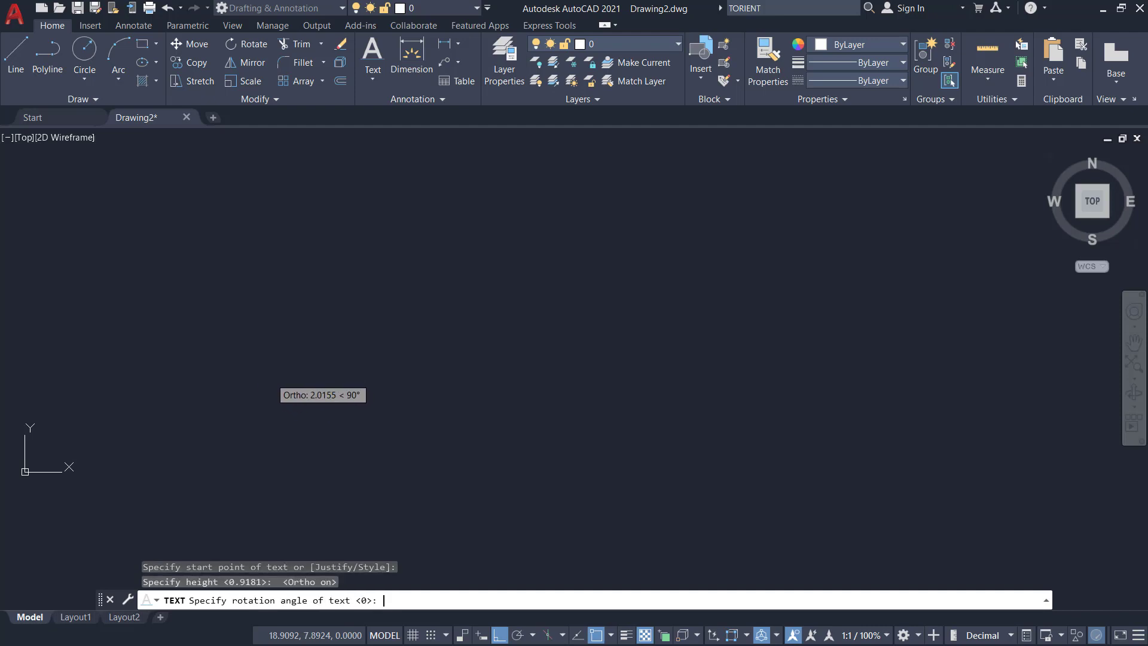
{"action": "key", "text": "Enter"}
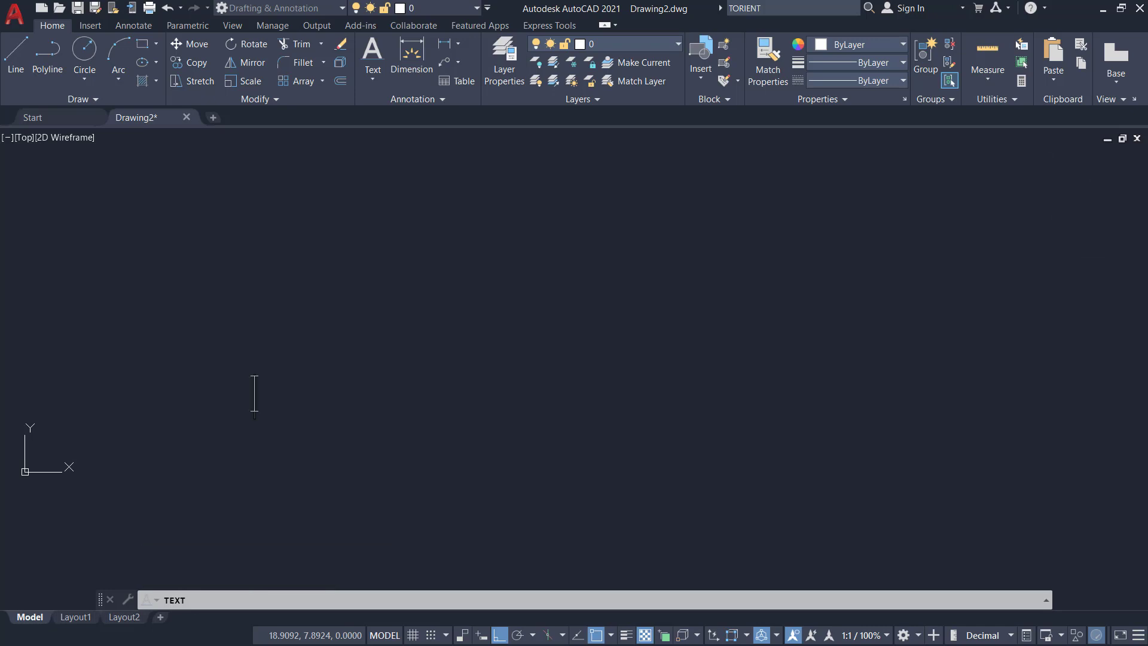
{"action": "type", "text": "Learn CAD From SabeerCAD"}
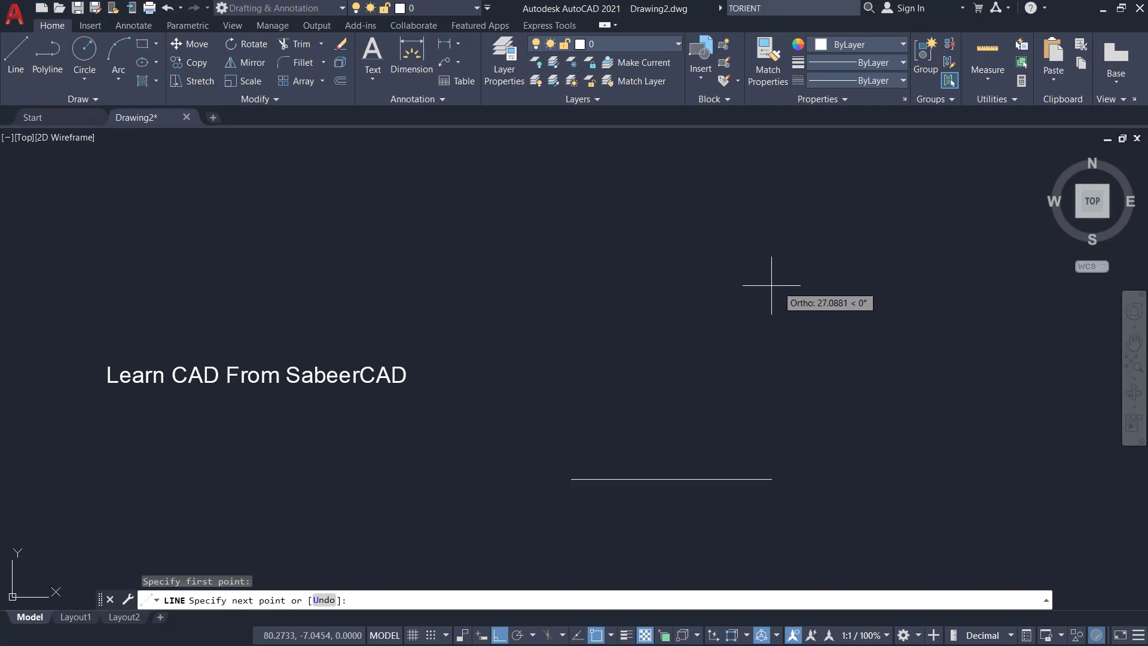
Draw a diagonal line to the right of the text.
{"action": "left_click", "coordinate": [783, 280]}
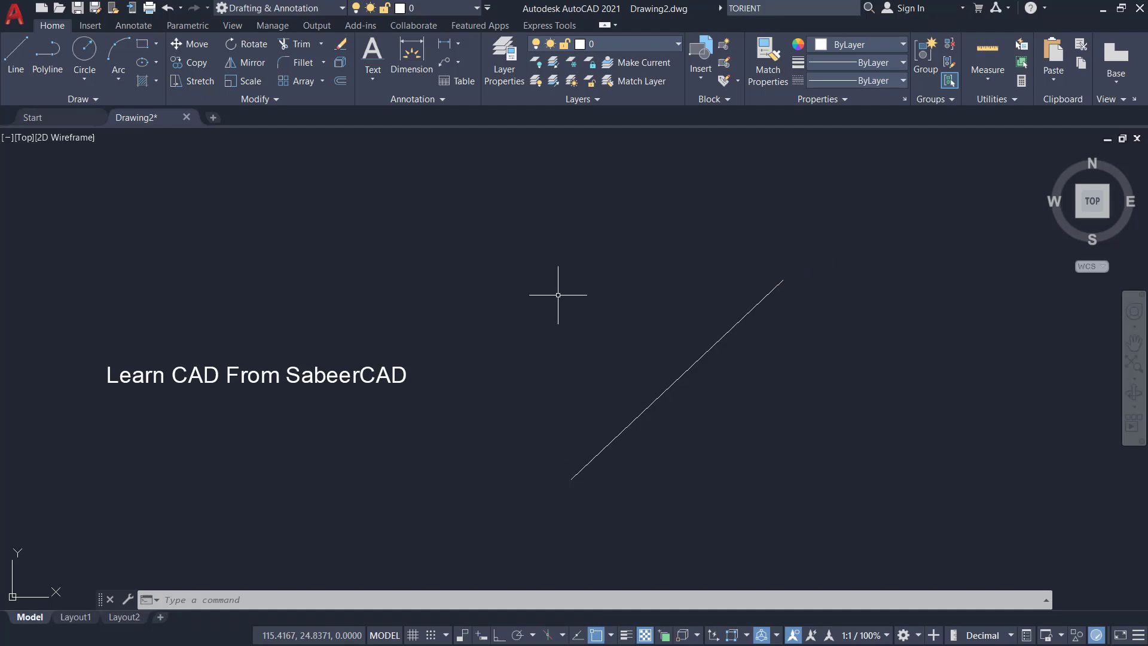
Use TORIENT to rotate the text to the line's angle by snapping its endpoints.
{"action": "type", "text": "TORIE"}
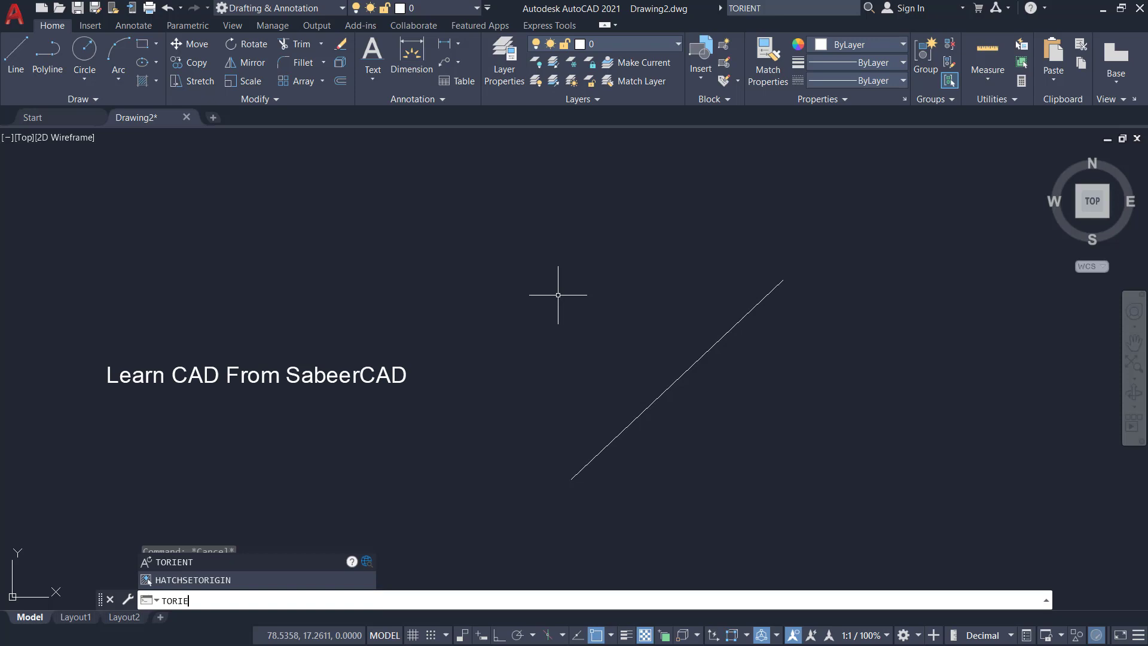
{"action": "key", "text": "Enter"}
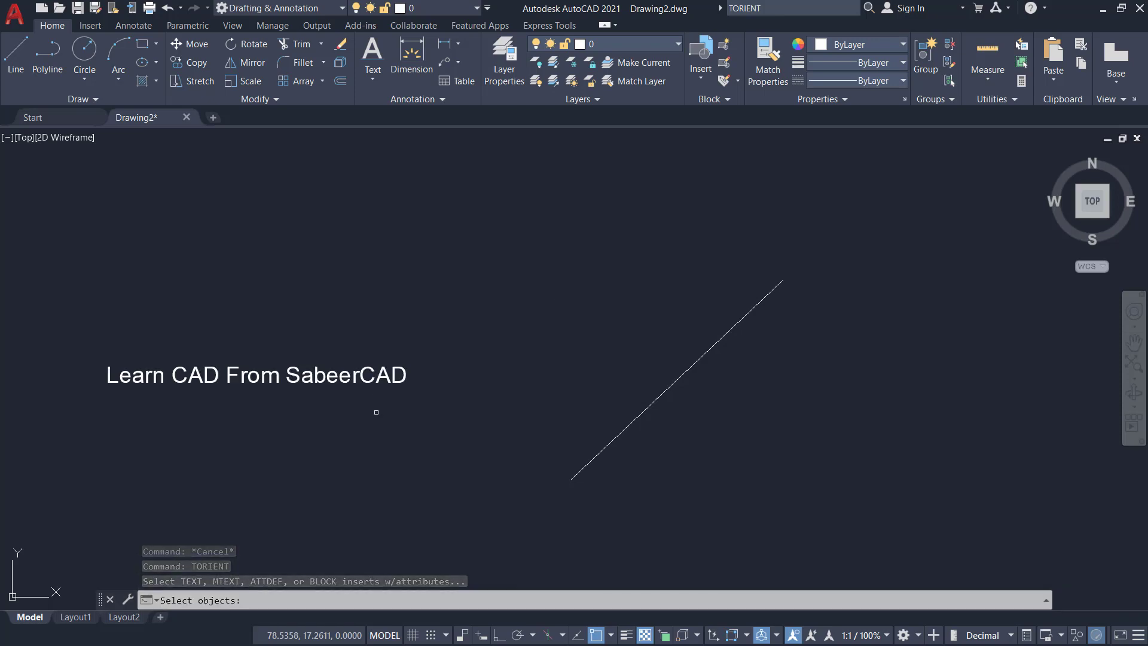
{"action": "left_click", "coordinate": [256, 374]}
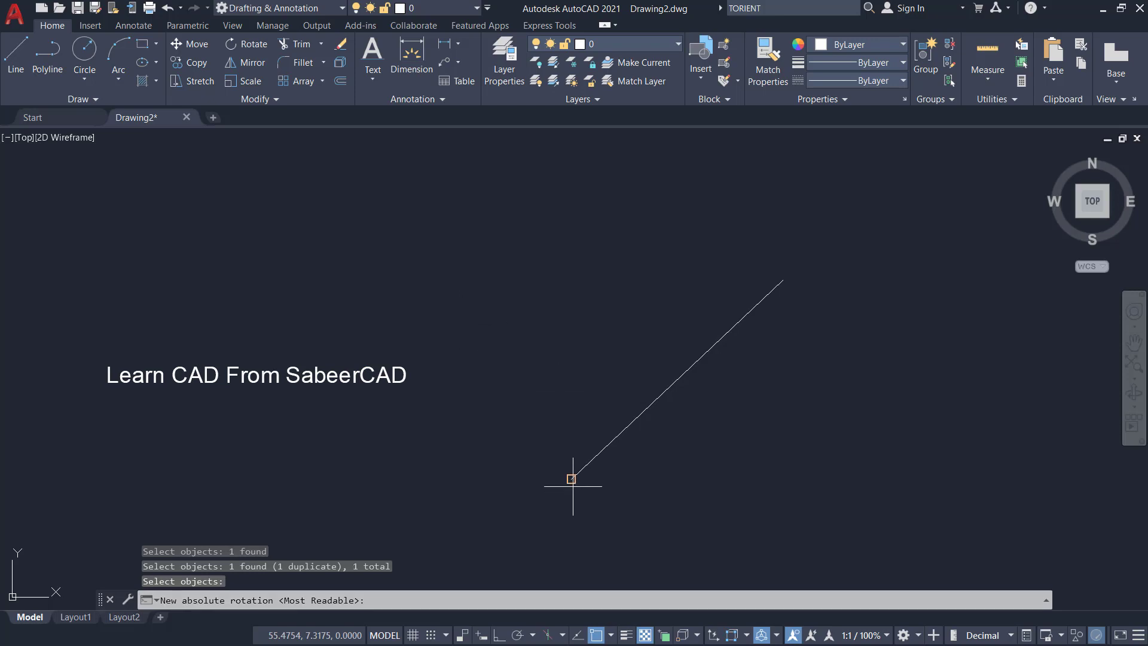
{"action": "mouse_move", "coordinate": [570, 479]}
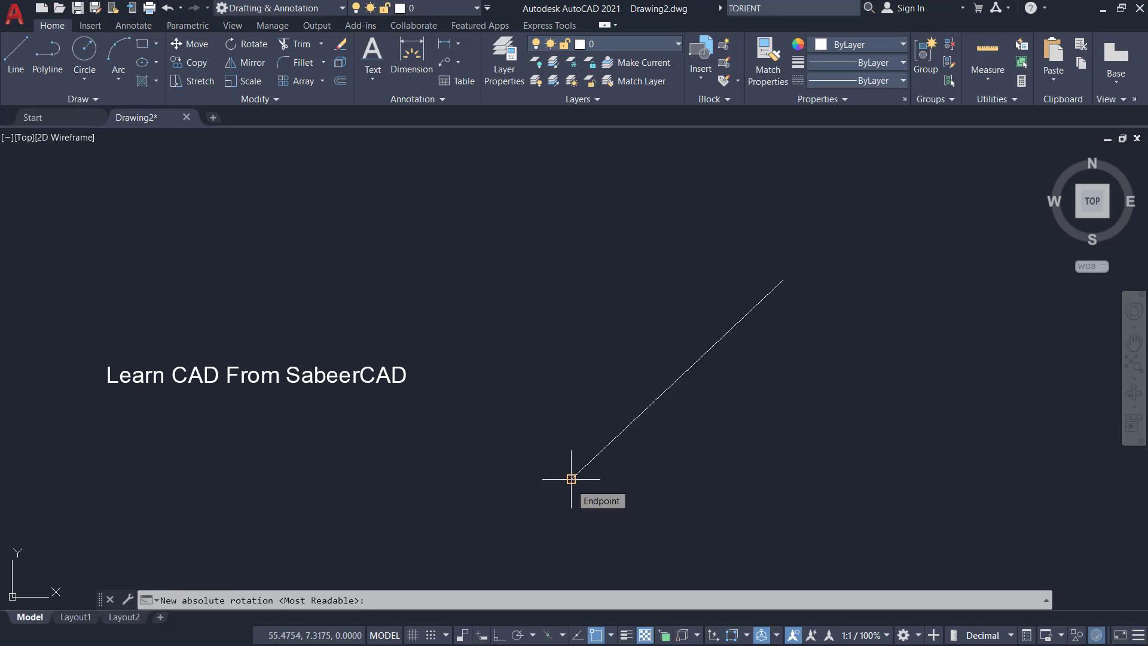
{"action": "left_click", "coordinate": [784, 282]}
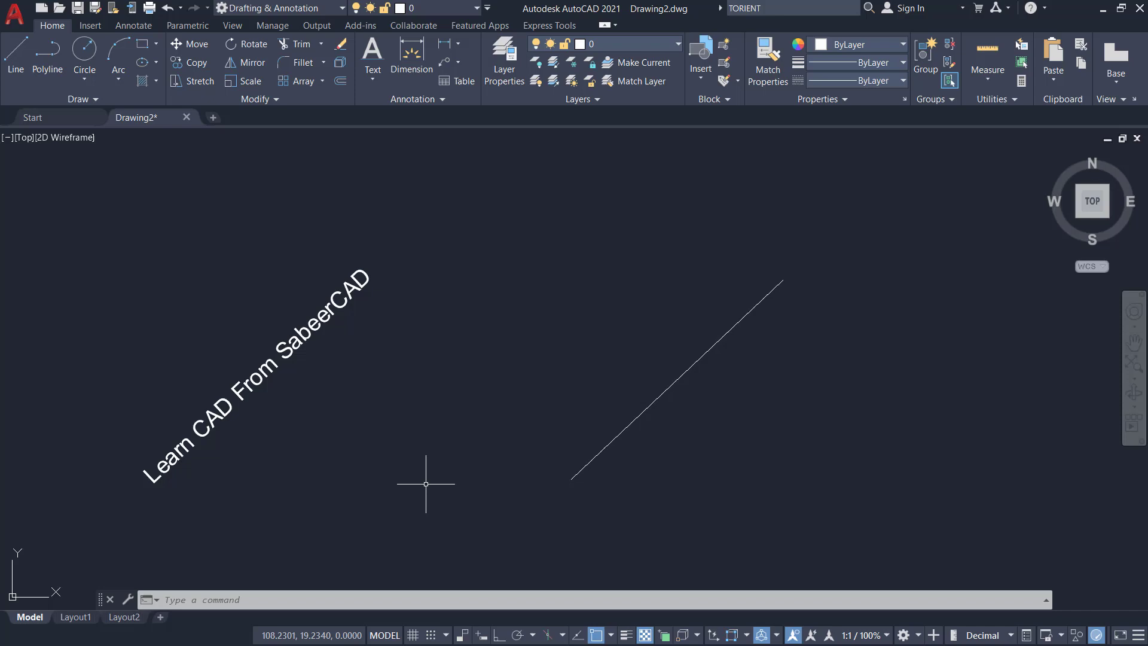
{"action": "mouse_move", "coordinate": [552, 425]}
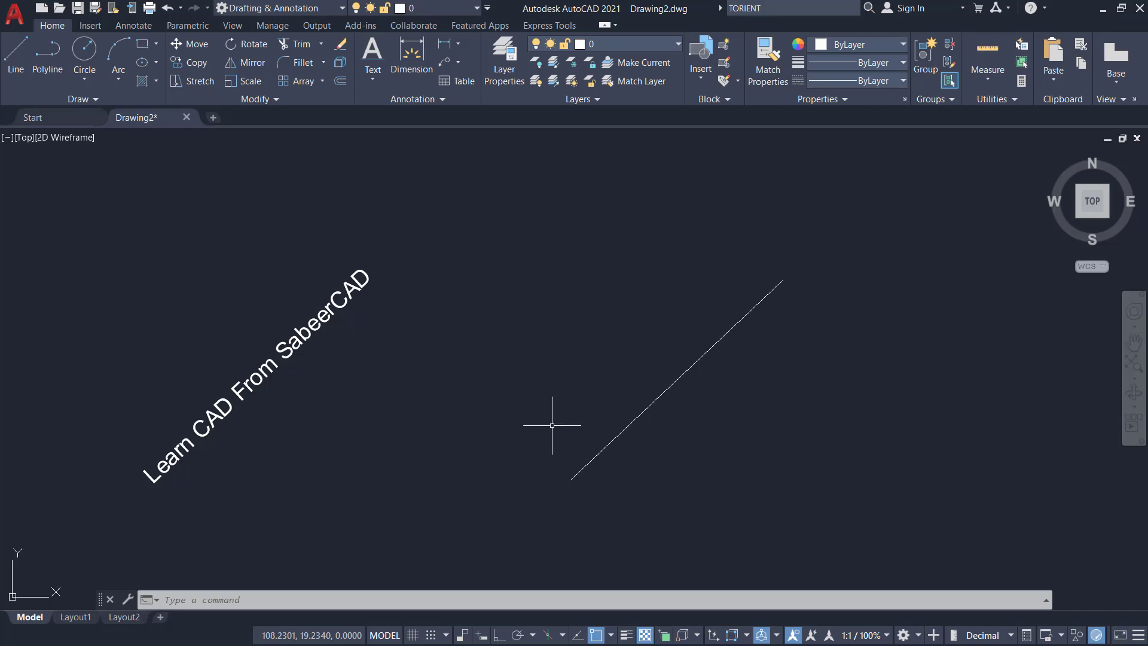
{"action": "mouse_move", "coordinate": [684, 282]}
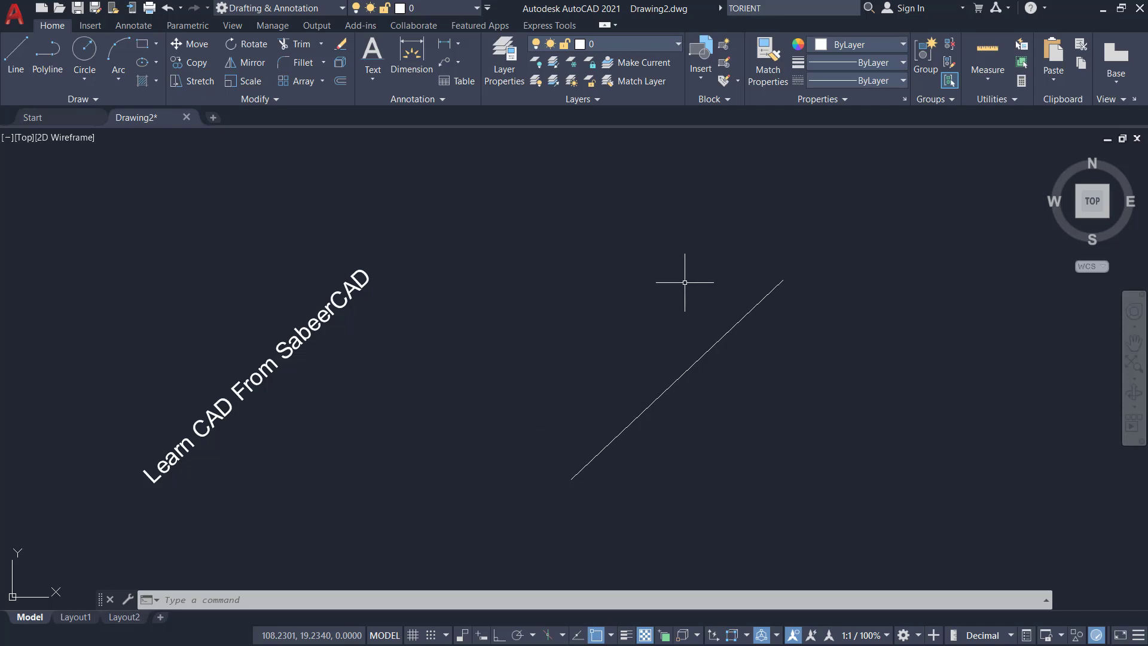
{"action": "mouse_move", "coordinate": [566, 268]}
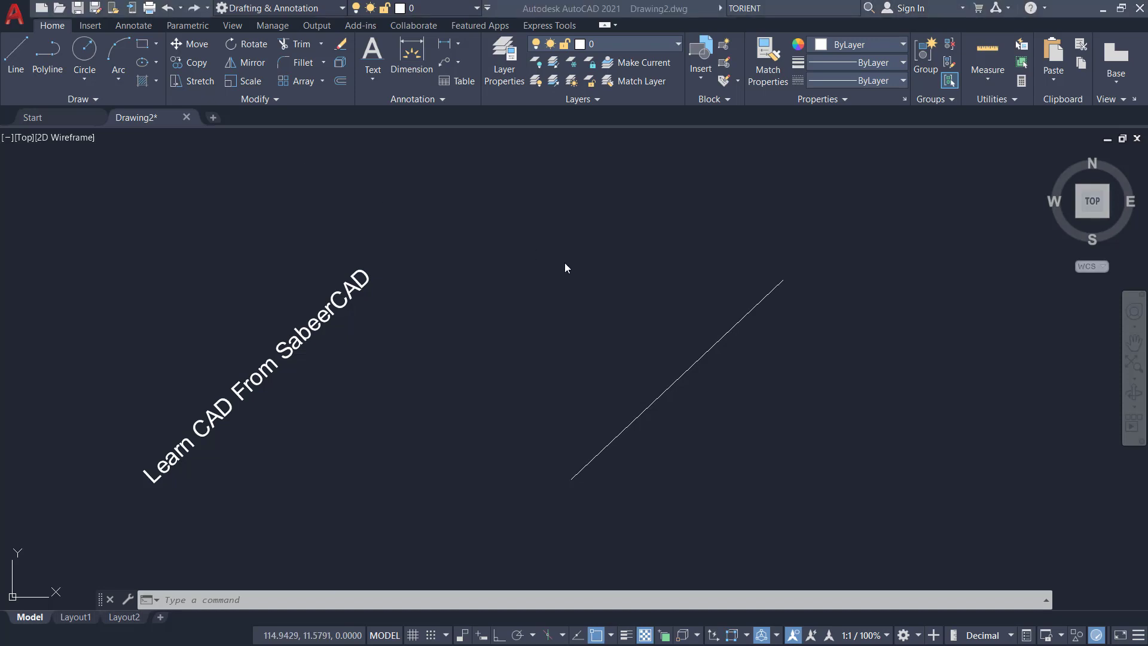
{"action": "mouse_move", "coordinate": [584, 283]}
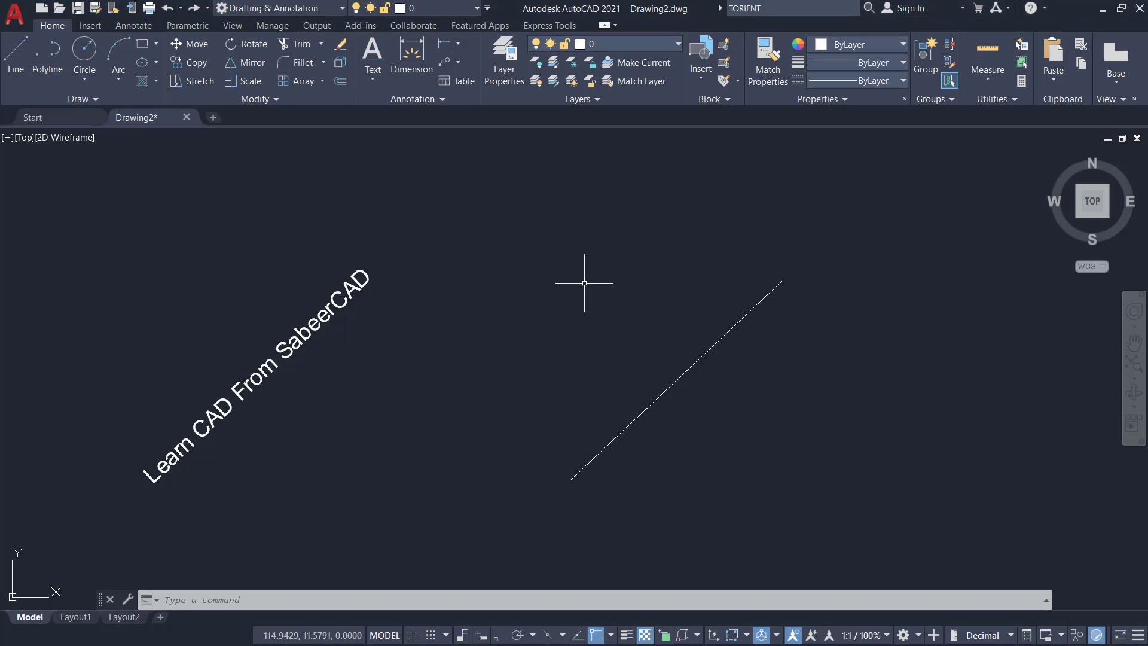
Erase the line, copy the tilted text to several spots and mirror two copies.
{"action": "left_click", "coordinate": [692, 368]}
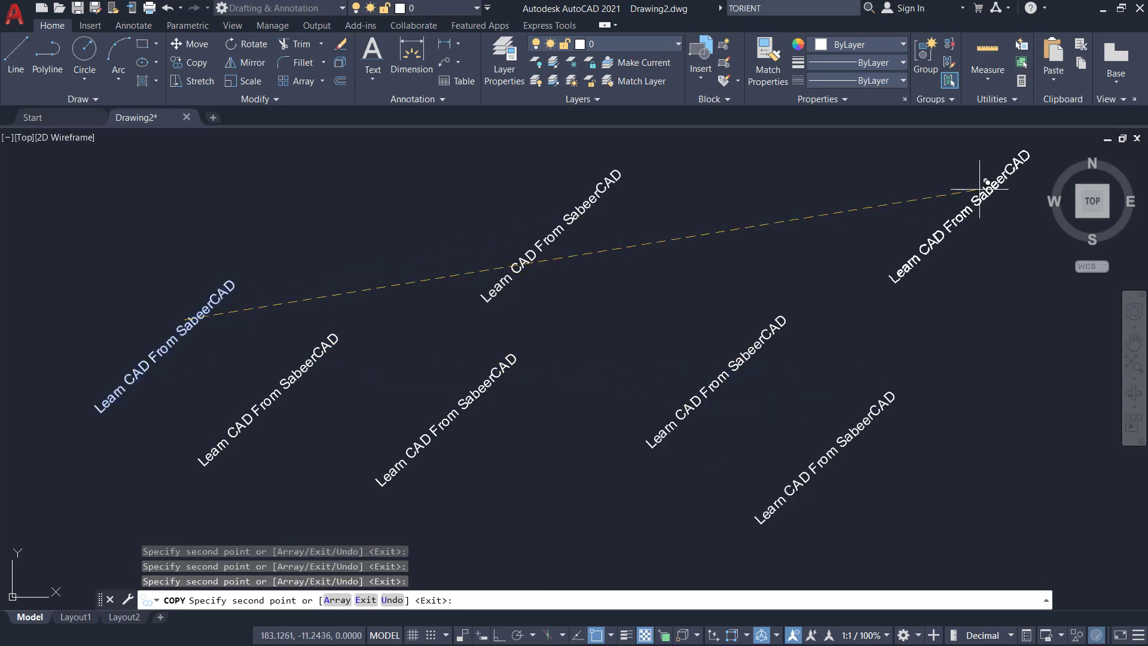
{"action": "key", "text": "Escape"}
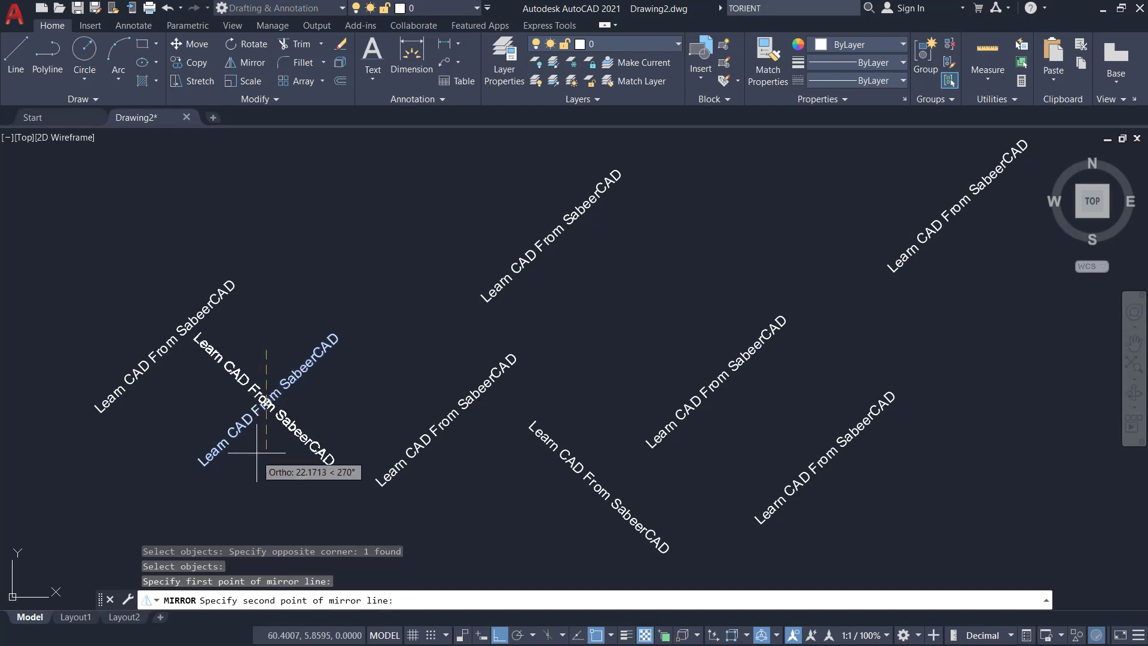
{"action": "left_click", "coordinate": [398, 479]}
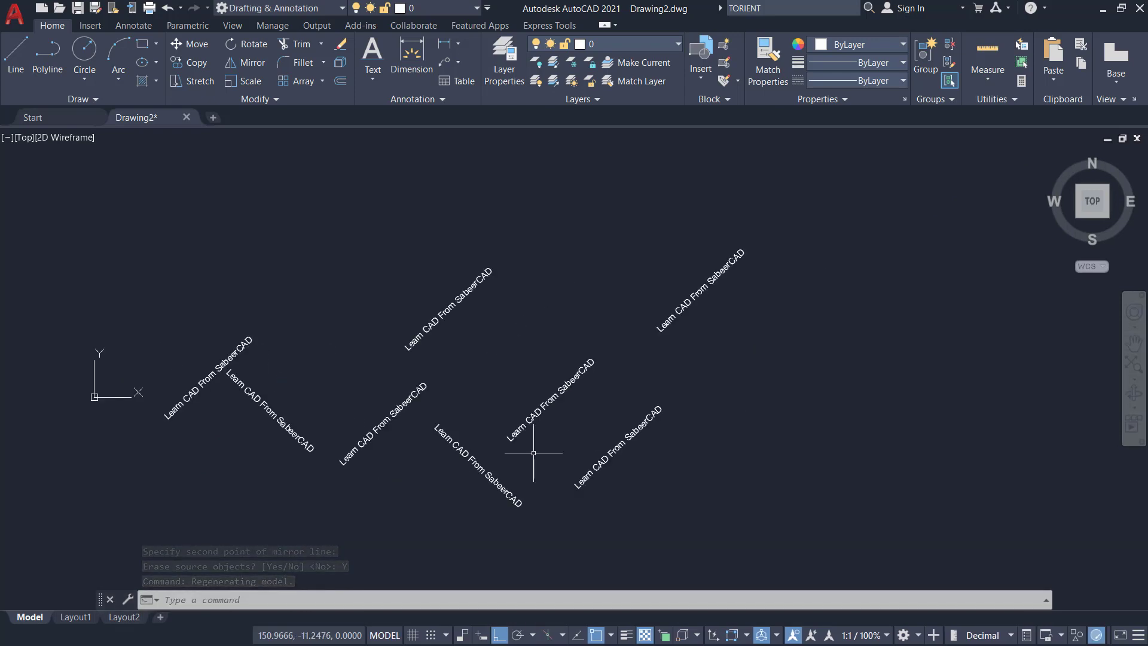
Use TORIENT on all text copies with absolute rotation 0 to make them horizontal.
{"action": "type", "text": "TORI"}
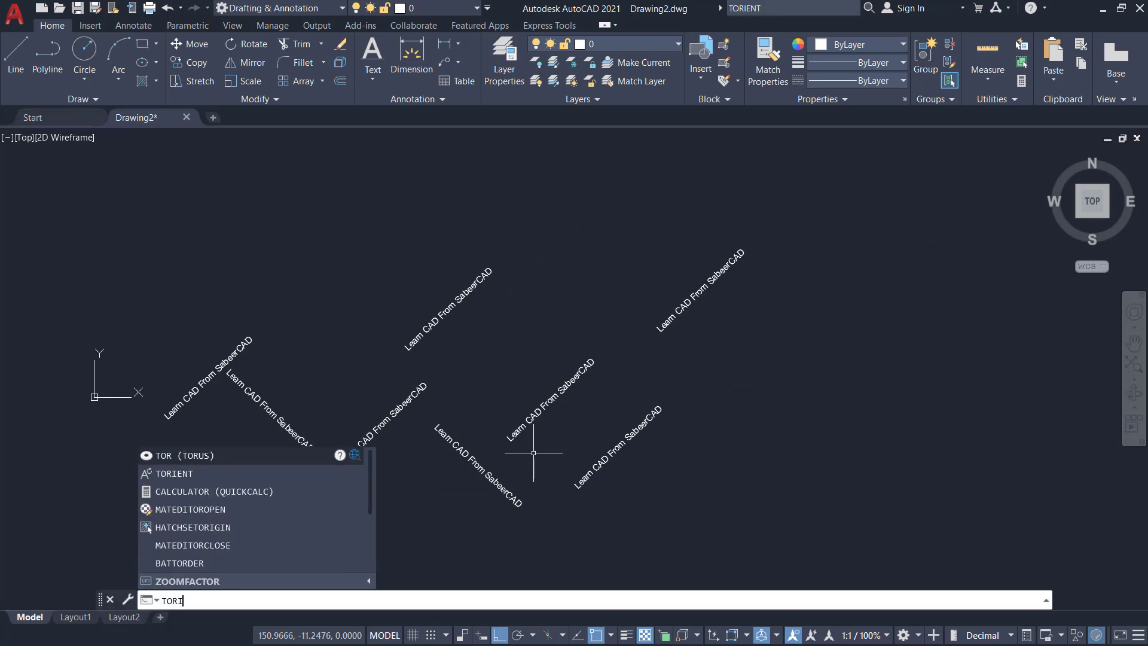
{"action": "key", "text": "Enter"}
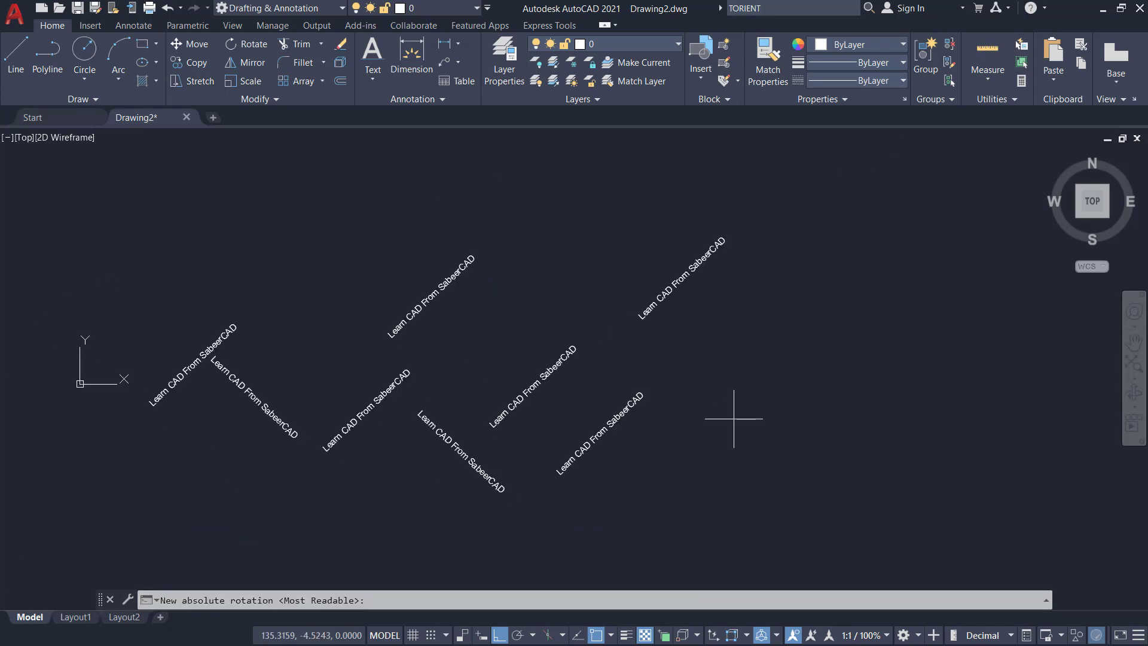
{"action": "mouse_move", "coordinate": [890, 301]}
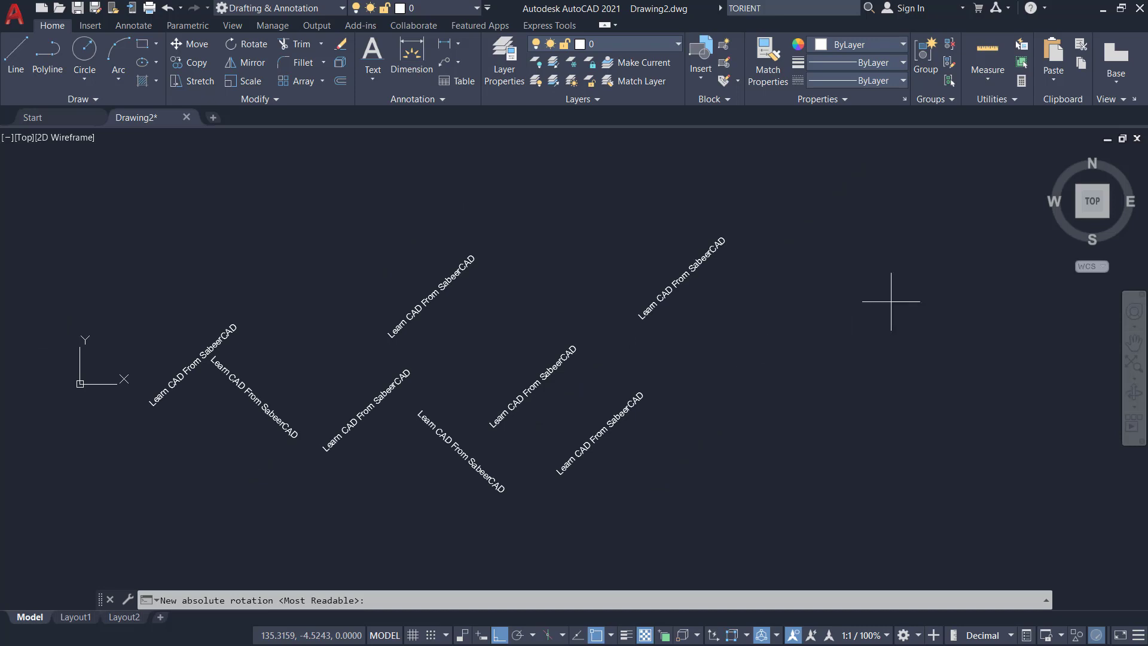
{"action": "mouse_move", "coordinate": [769, 385]}
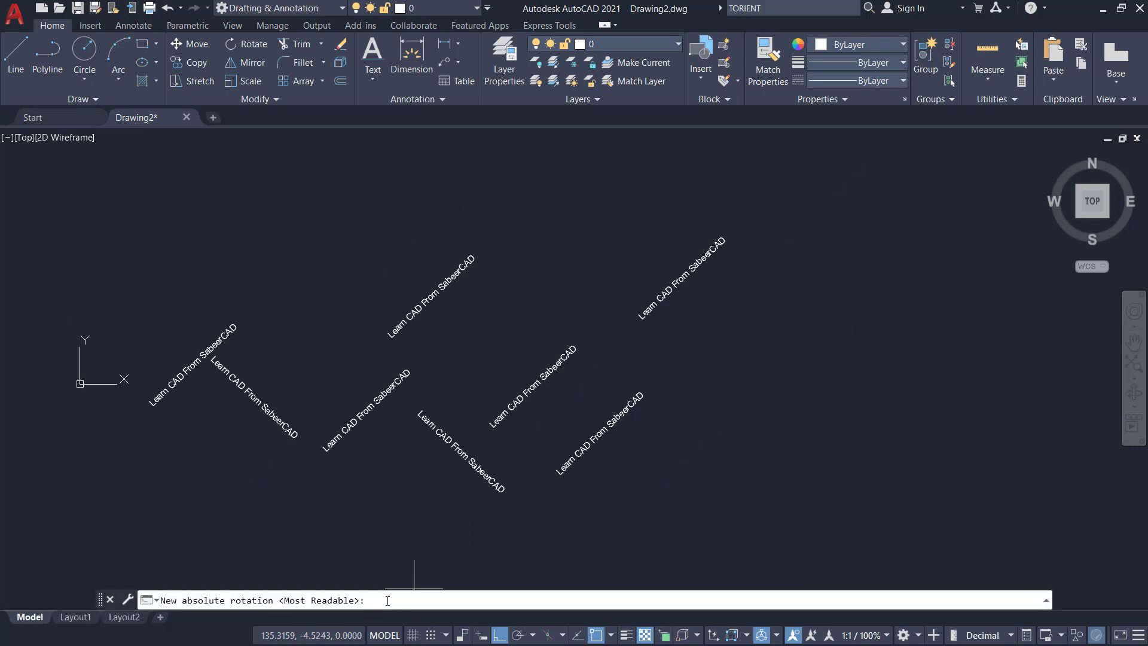
{"action": "type", "text": "0"}
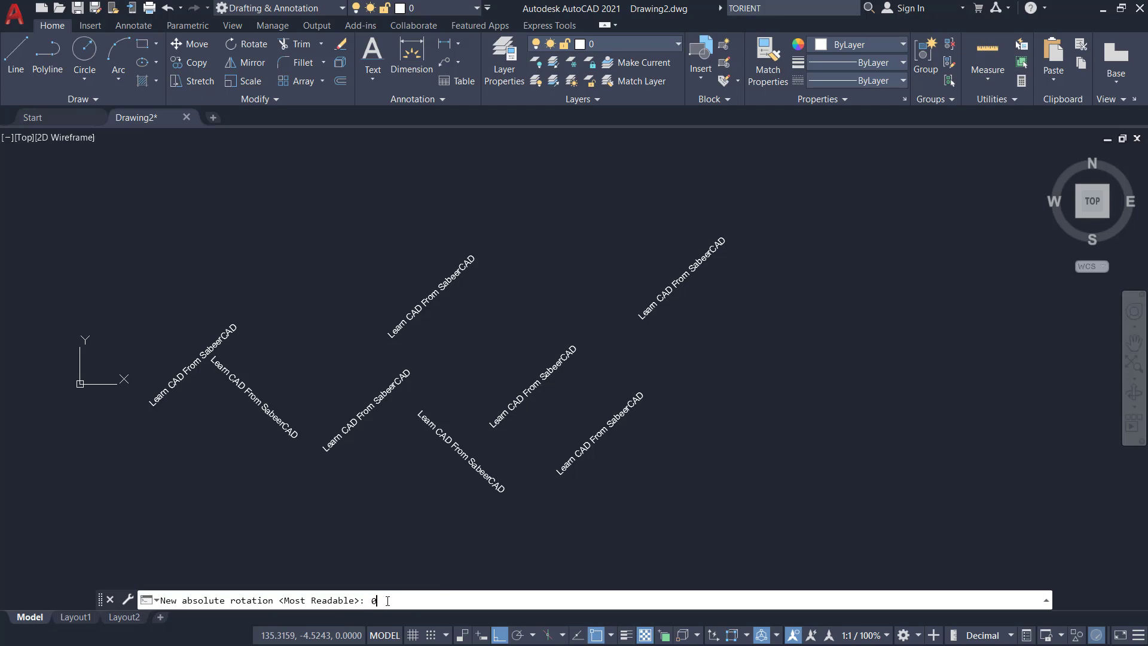
{"action": "key", "text": "Enter"}
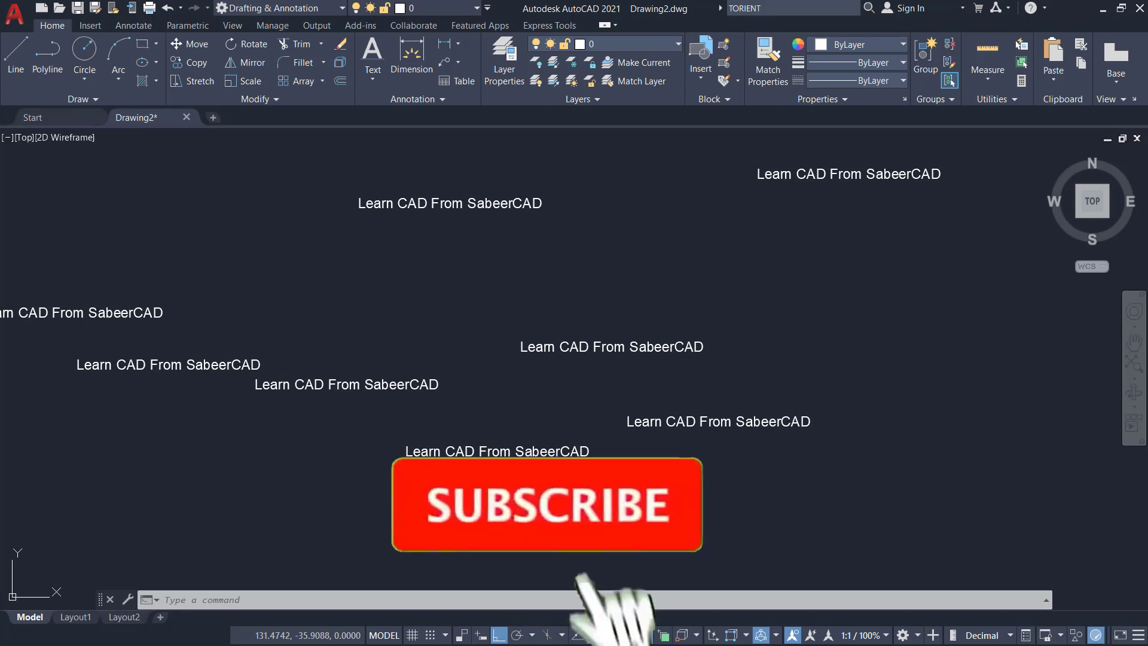
{"action": "left_click", "coordinate": [544, 505]}
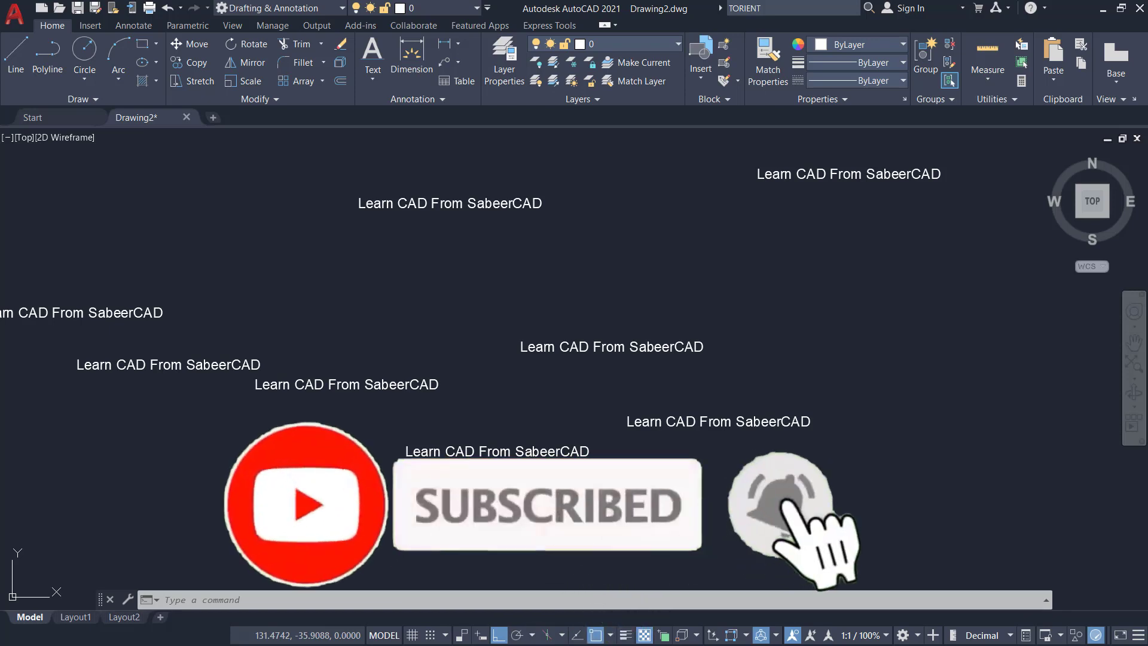